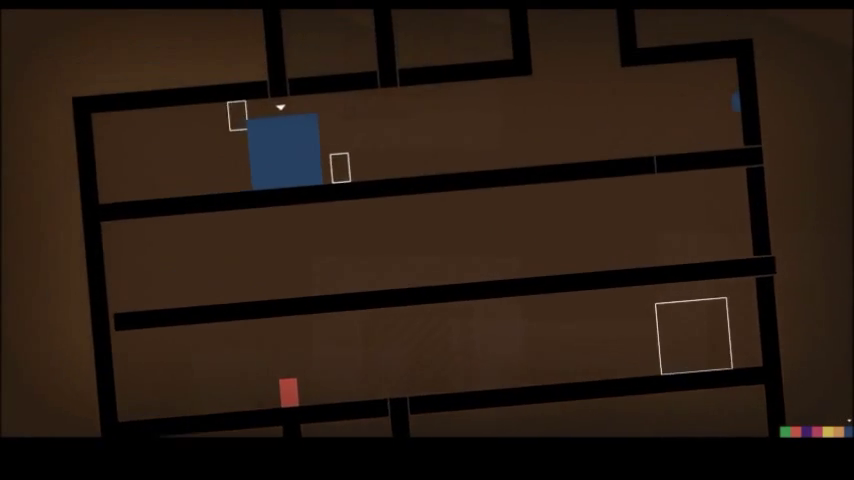
pyautogui.hscroll(3)
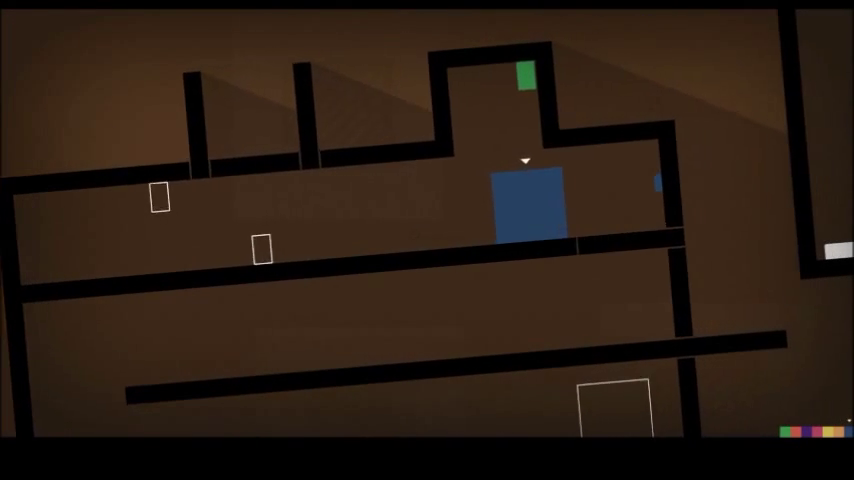